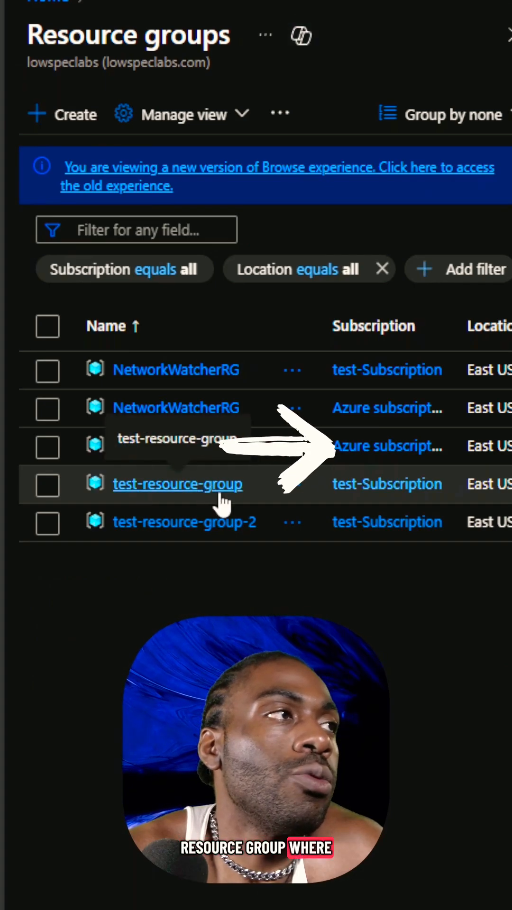
Open test-resource-group to view its six debian-test-1 resources
left_click(178, 485)
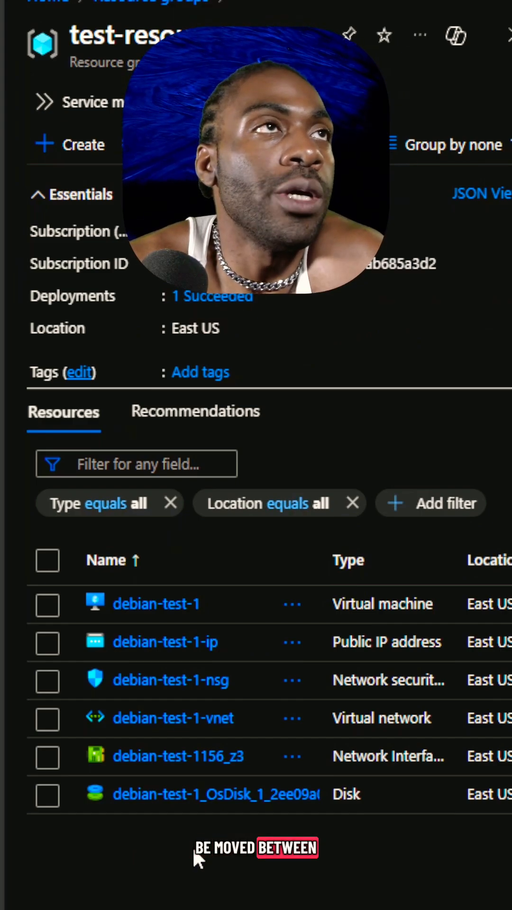
mouse_move(69, 777)
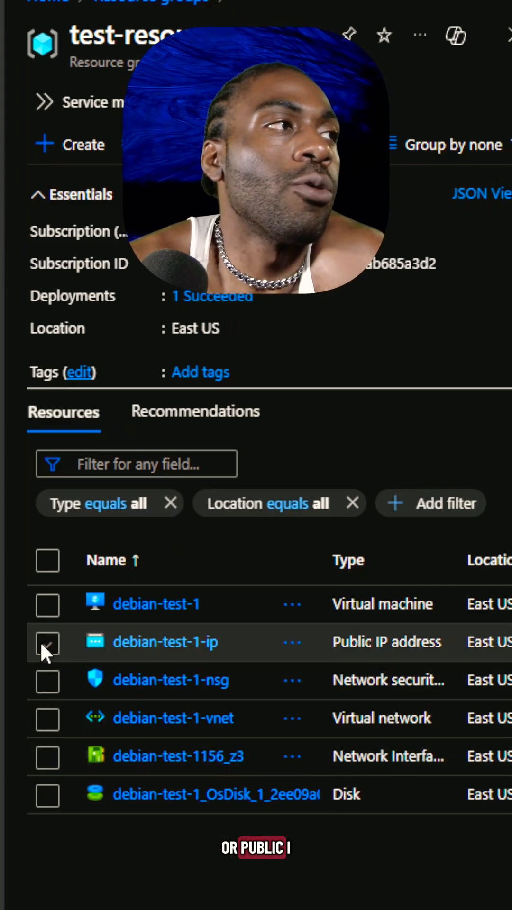
left_click(48, 642)
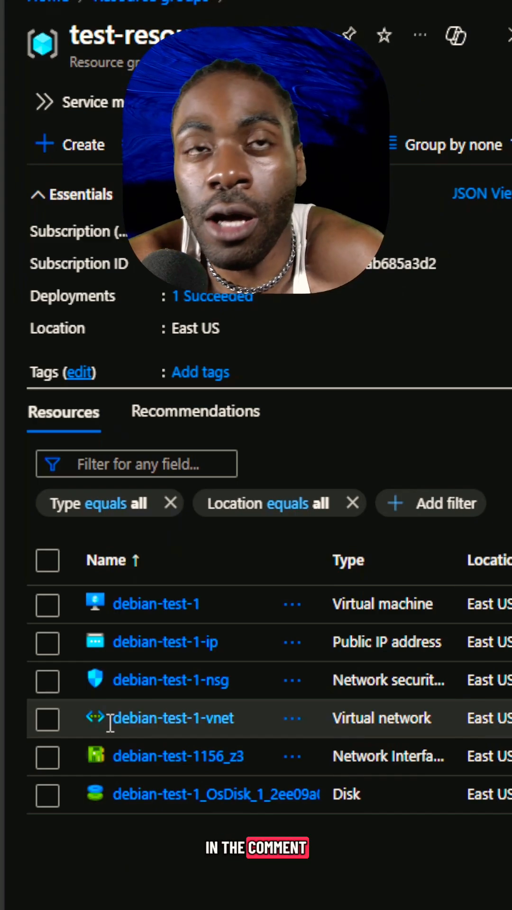
Mark the debian-test-1 VM and its public IP, then start Move to another resource group
left_click(47, 606)
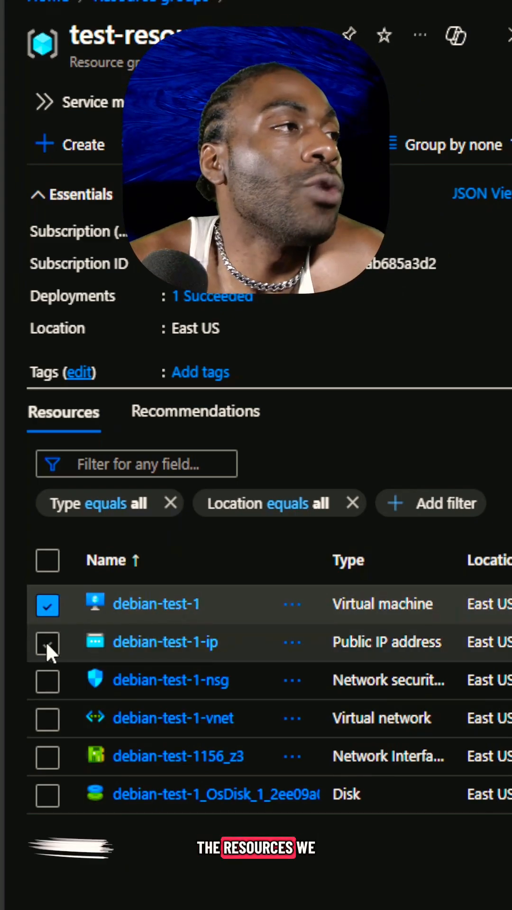
left_click(47, 642)
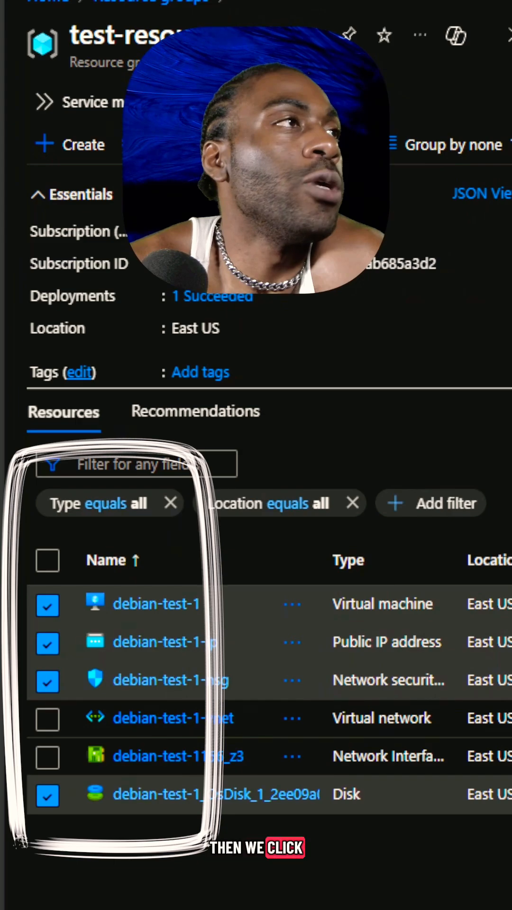
left_click(289, 144)
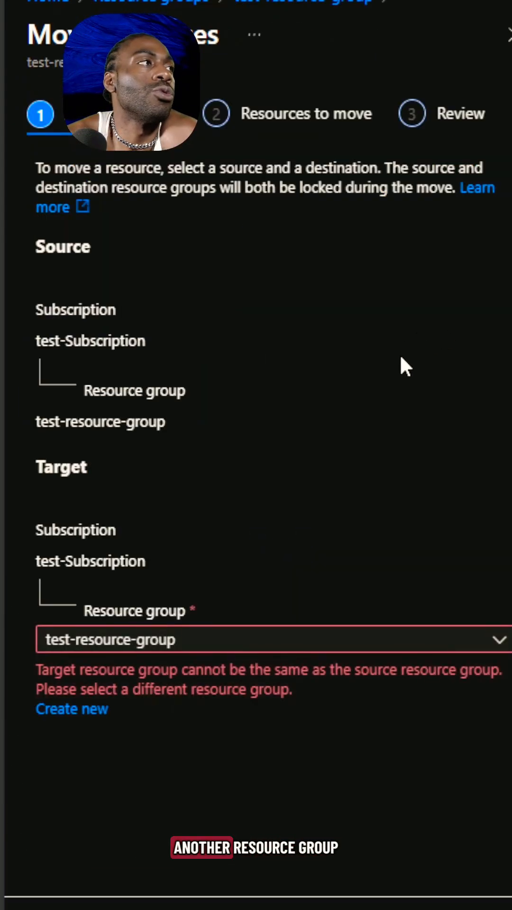
Choose test-resource-group-2 as the move target and let validation run
left_click(268, 639)
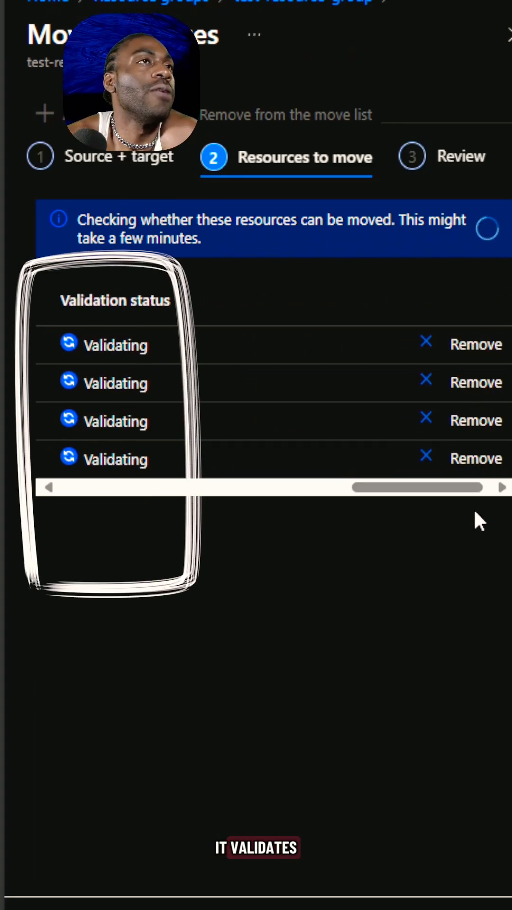
mouse_move(469, 628)
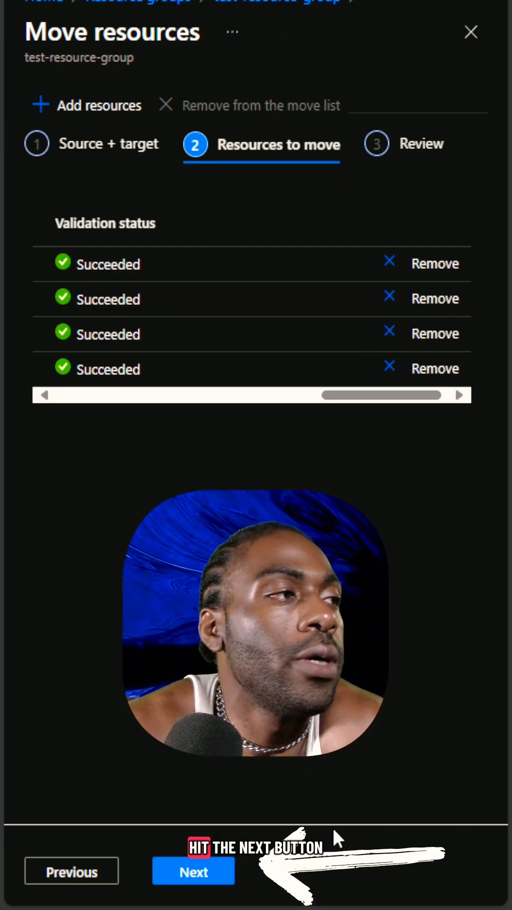
Complete the move and open test-resource-group-2 to confirm the four resources arrived
left_click(192, 871)
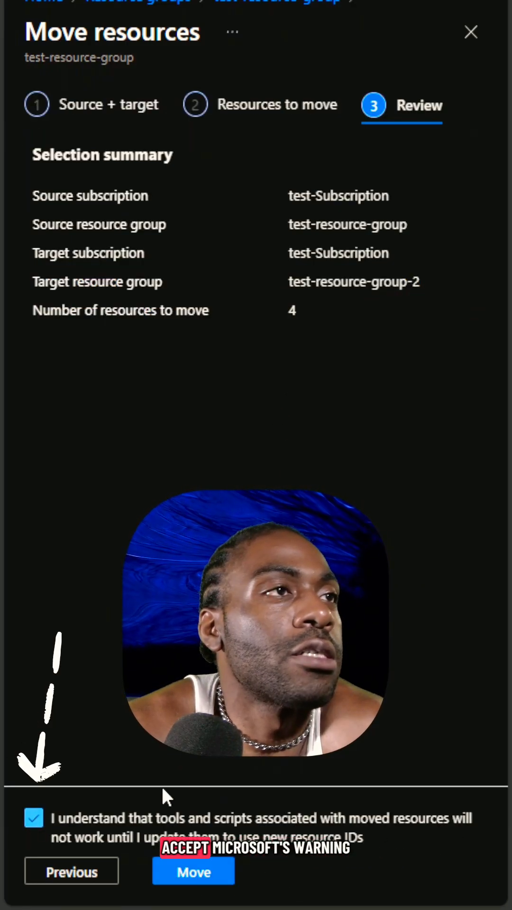
left_click(194, 872)
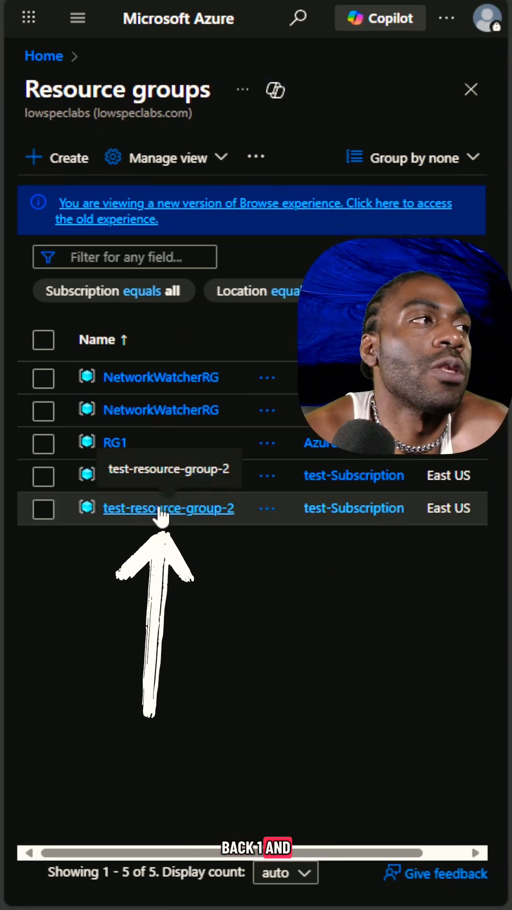
left_click(169, 508)
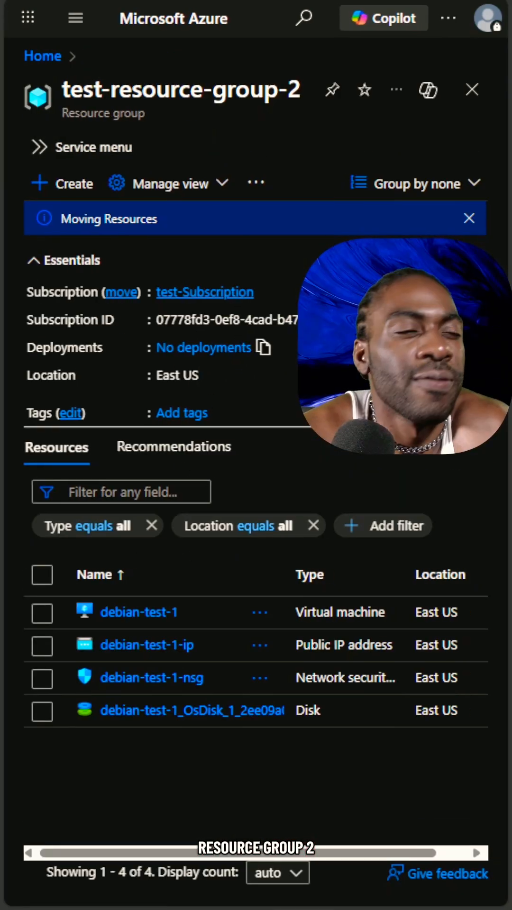